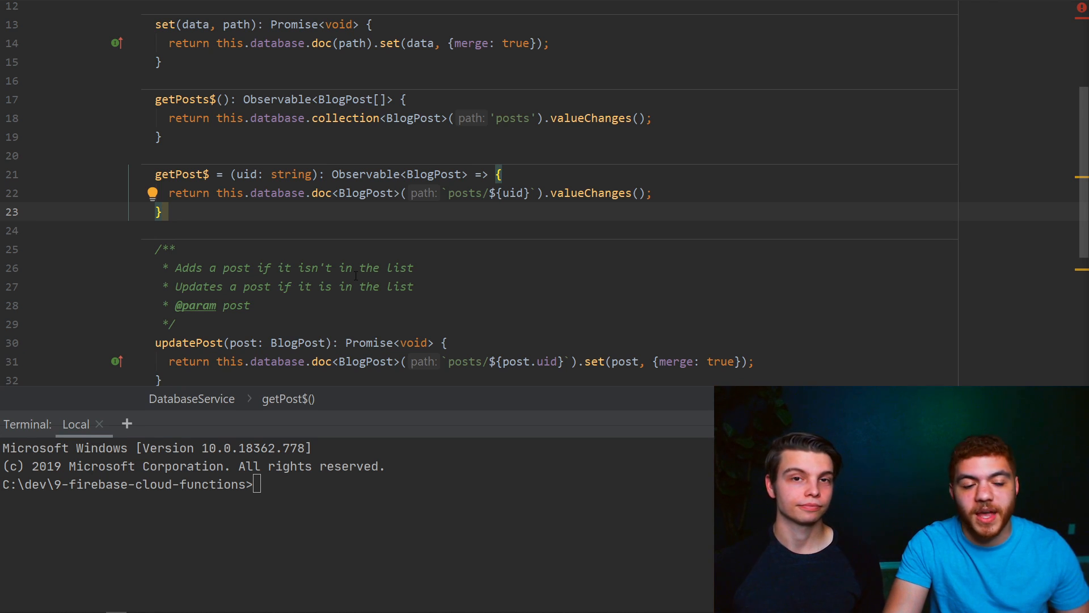
# - Scroll through database.service.ts to review the getPublishedPosts query and whiskey examples
pyautogui.scroll(3)
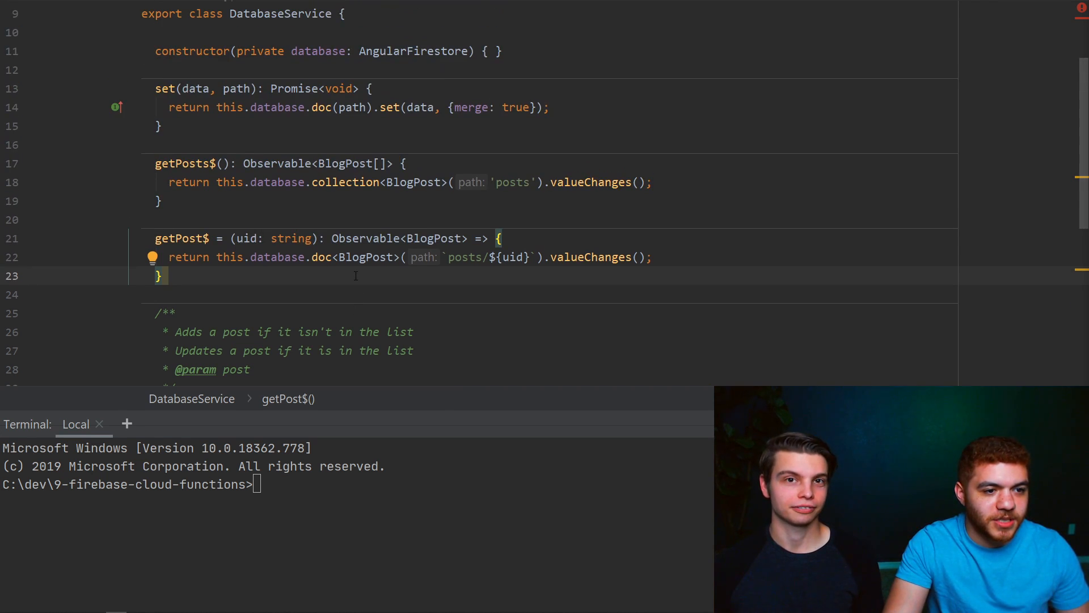
pyautogui.scroll(3)
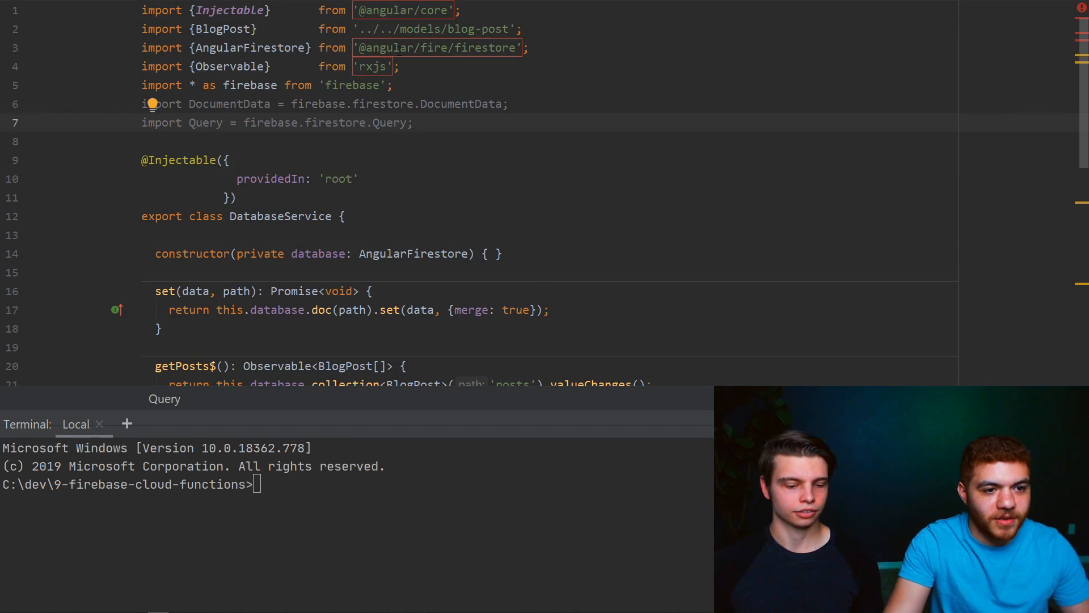
pyautogui.scroll(-3)
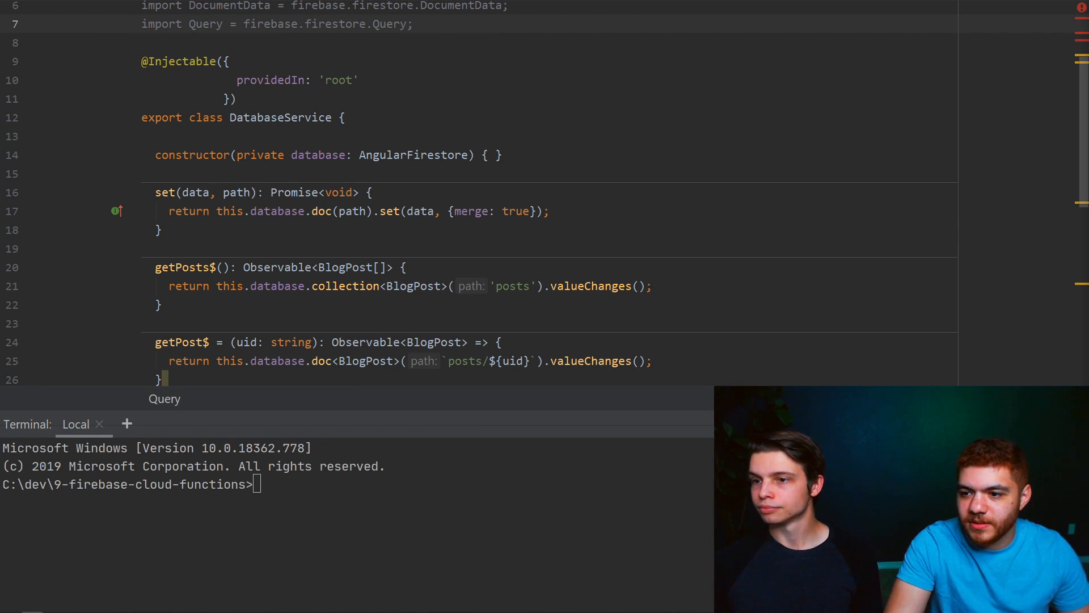
pyautogui.scroll(-3)
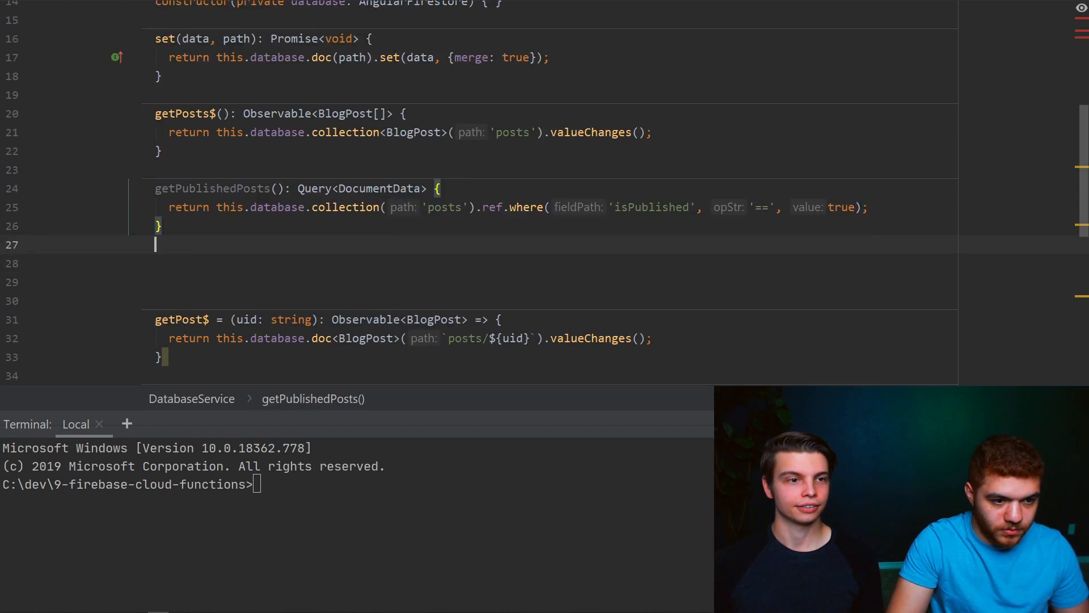
pyautogui.scroll(-3)
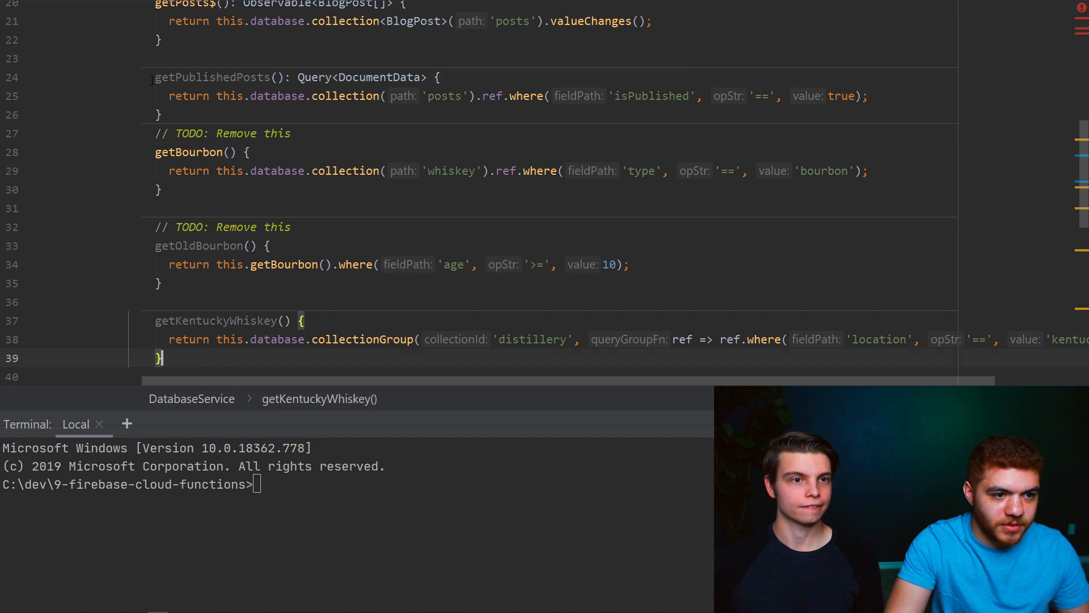
# - Insert an empty line after getPublishedPosts, before the commented getBourbon block
pyautogui.click(284, 264)
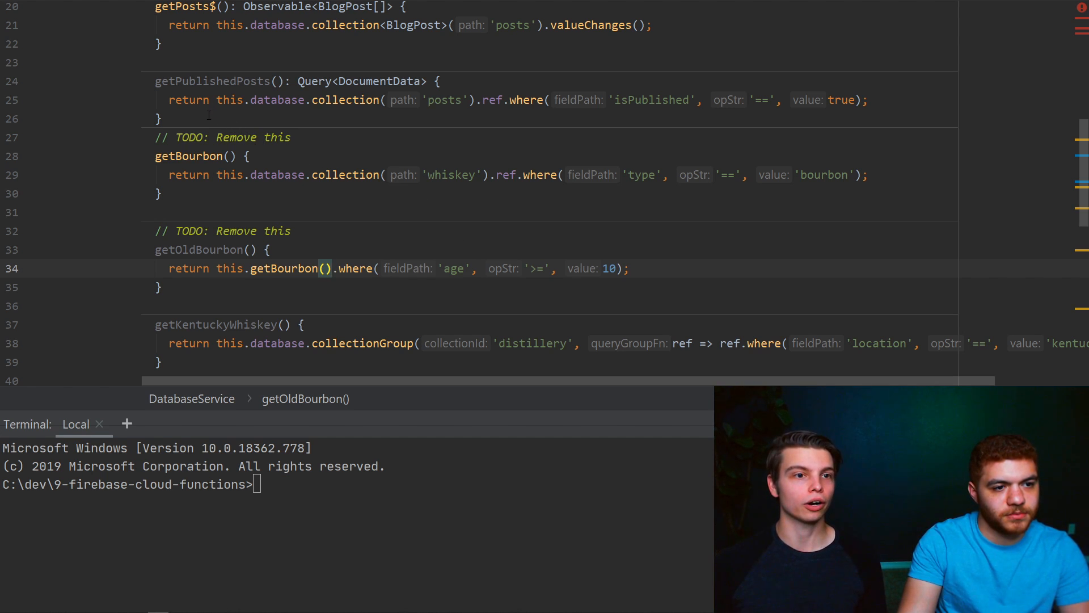
pyautogui.press('enter')
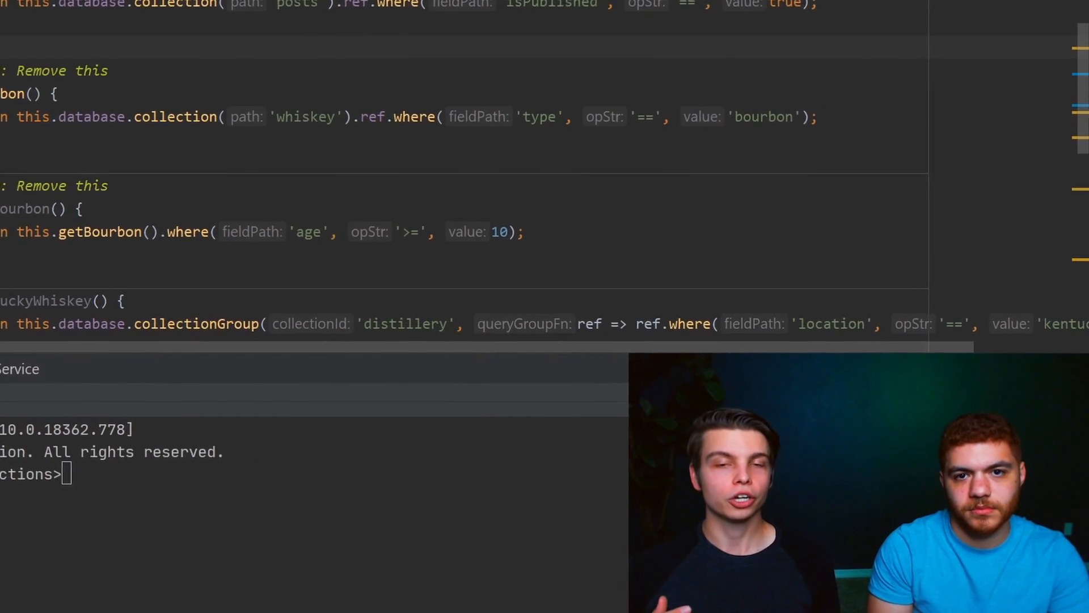
pyautogui.scroll(-3)
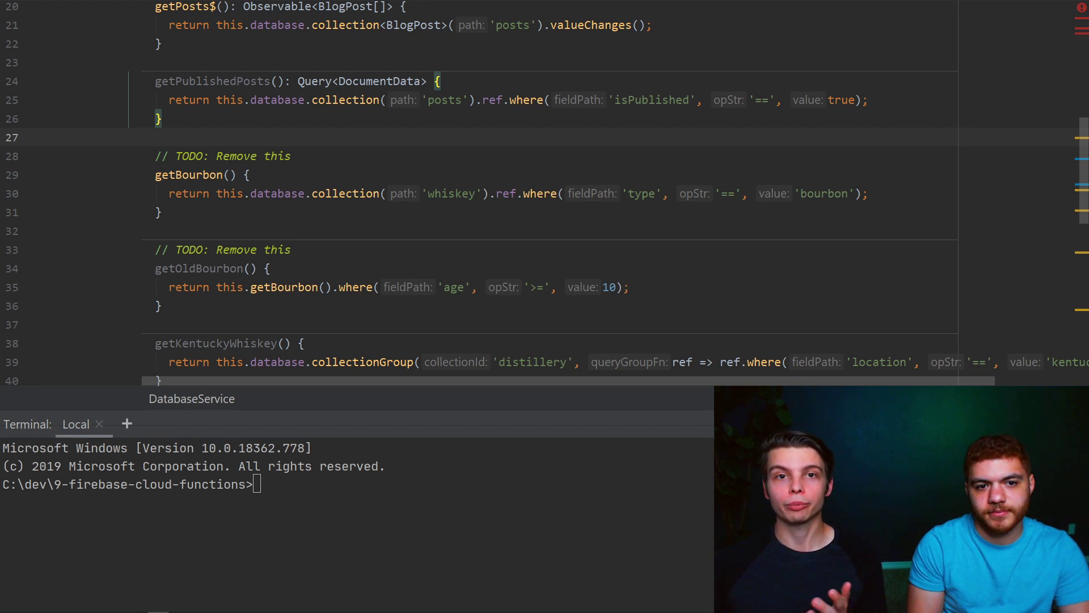
pyautogui.click(156, 137)
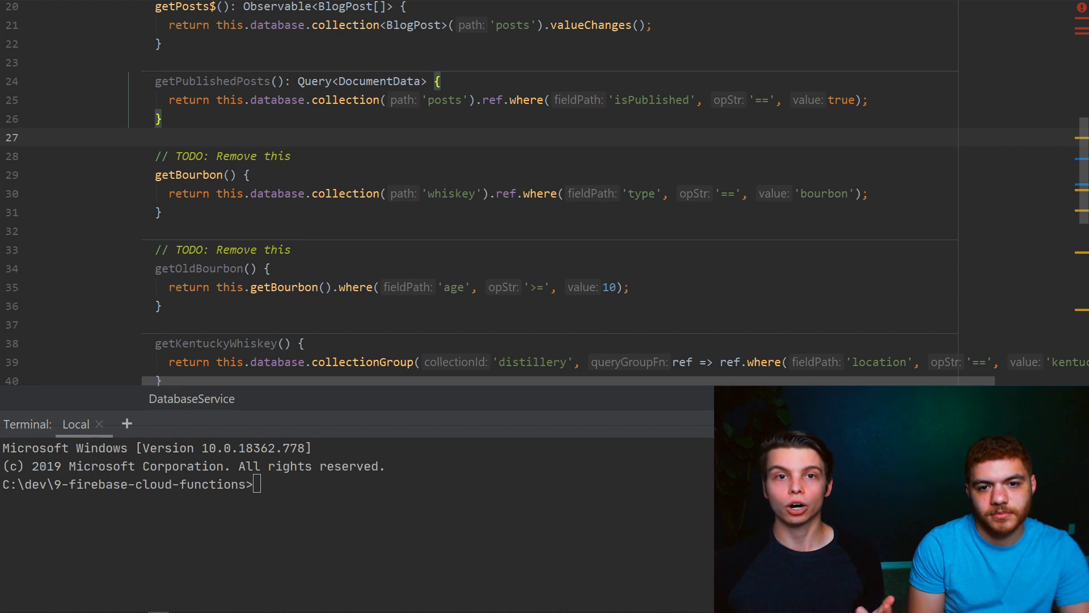
# - Place the caret below the getPublishedPosts query in DatabaseService
pyautogui.click(157, 136)
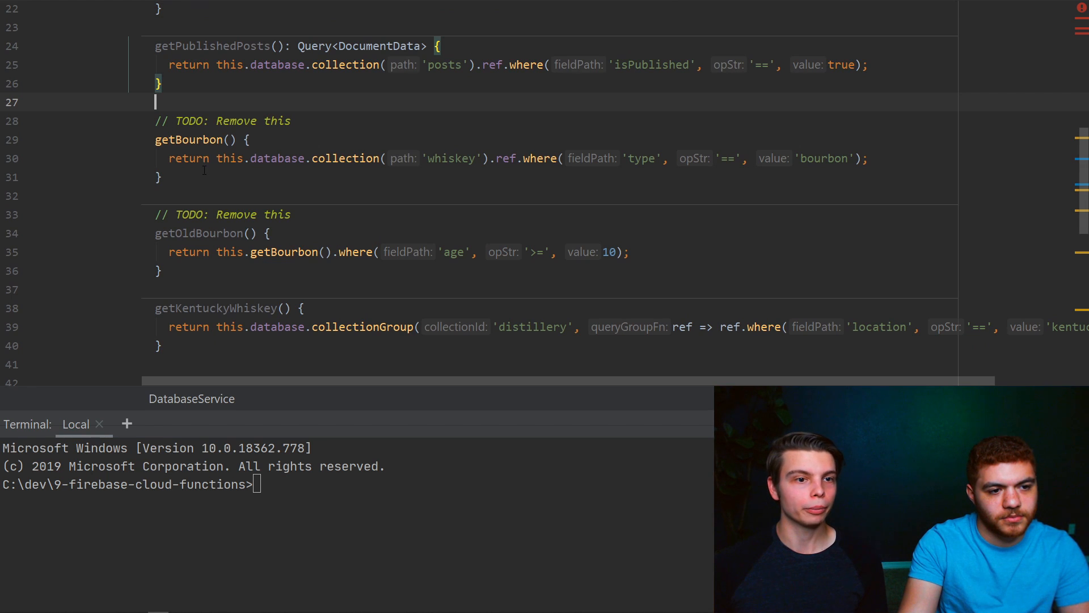
pyautogui.moveTo(136, 154)
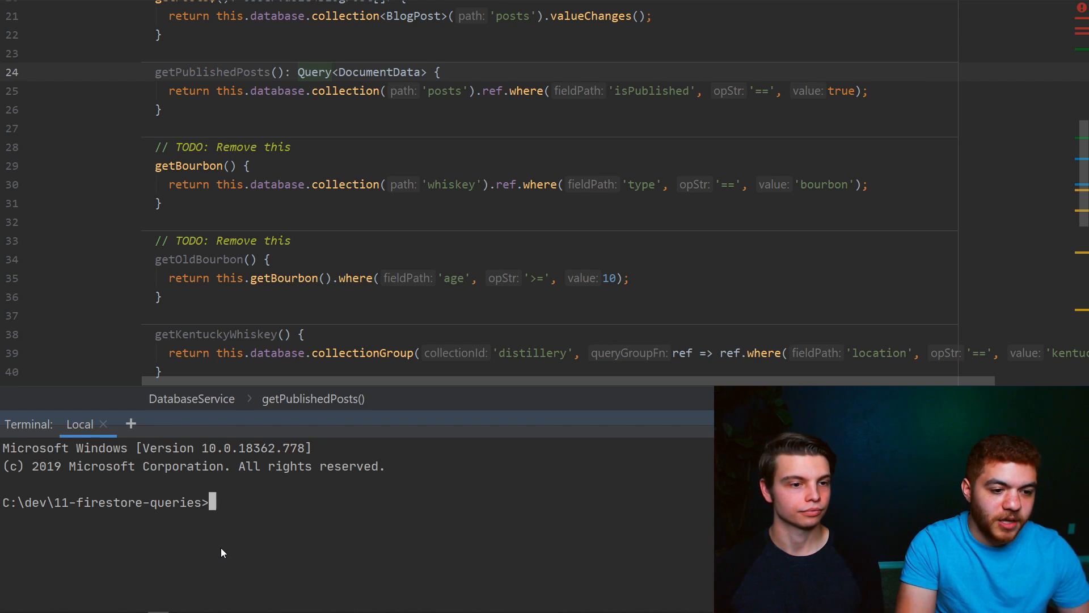
# - Run ng g c modules/home/pages/dashboard to generate the dashboard component
pyautogui.write('ng g c')
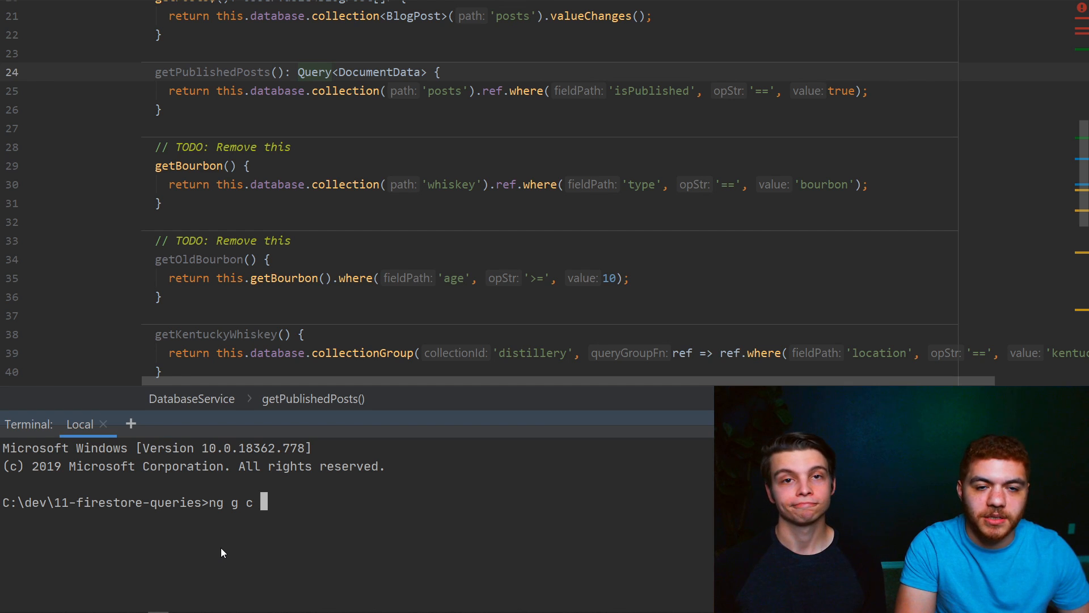
pyautogui.write('modules/home/')
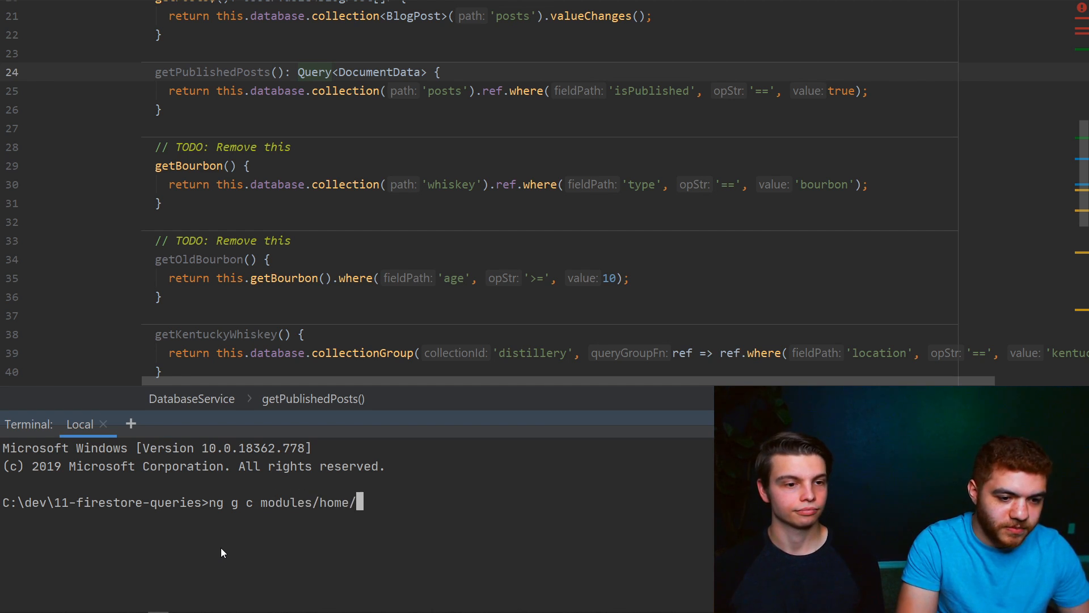
pyautogui.write('pages/dashboard')
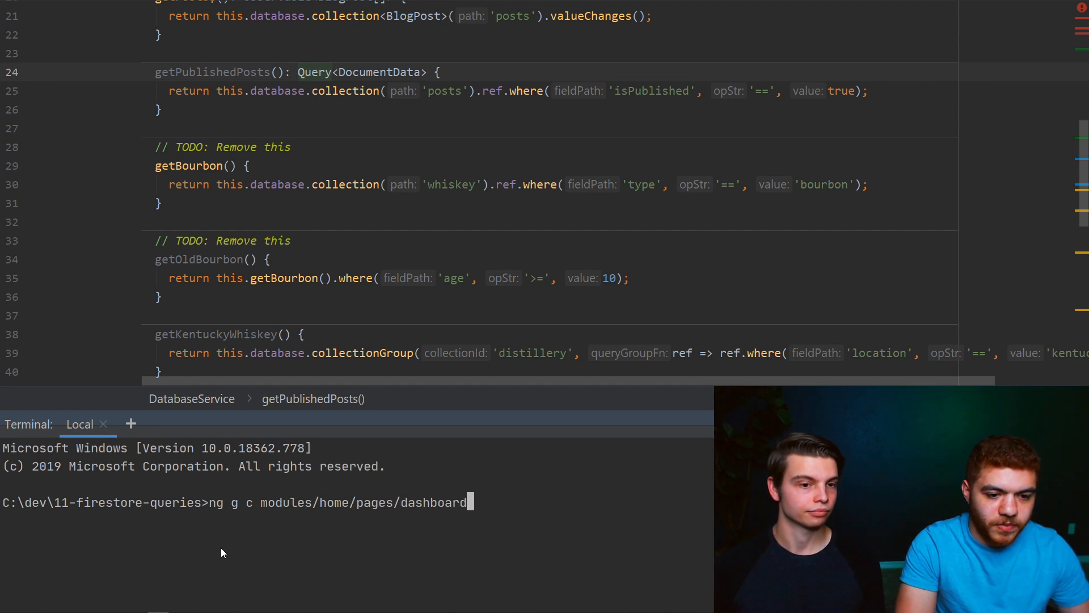
pyautogui.press('Return')
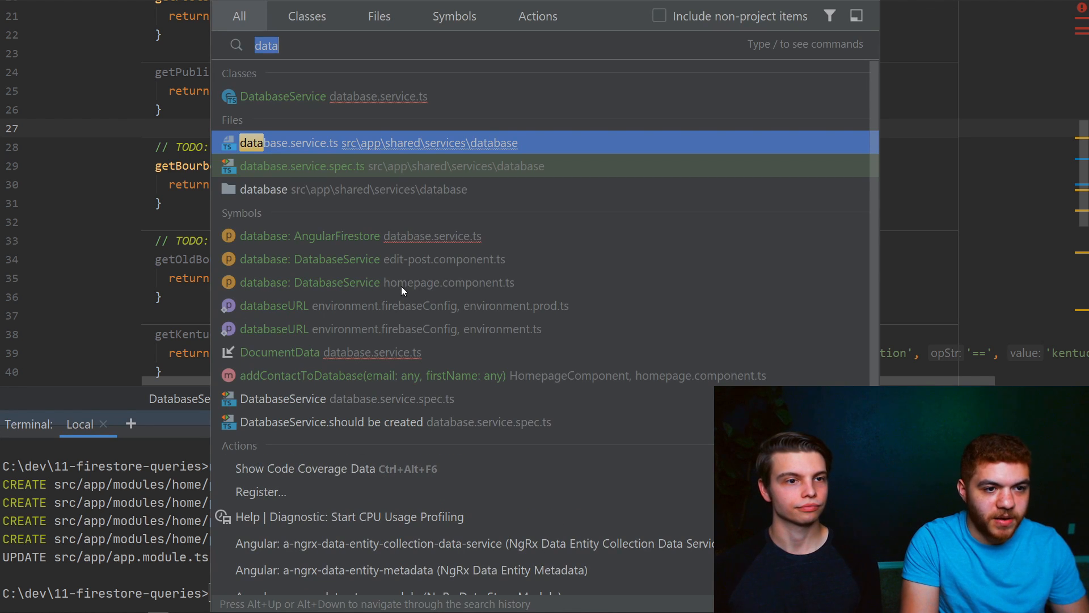
# - Find the routing file and select DashboardComponent and AuthGuardService on the dashboard route
pyautogui.write('to')
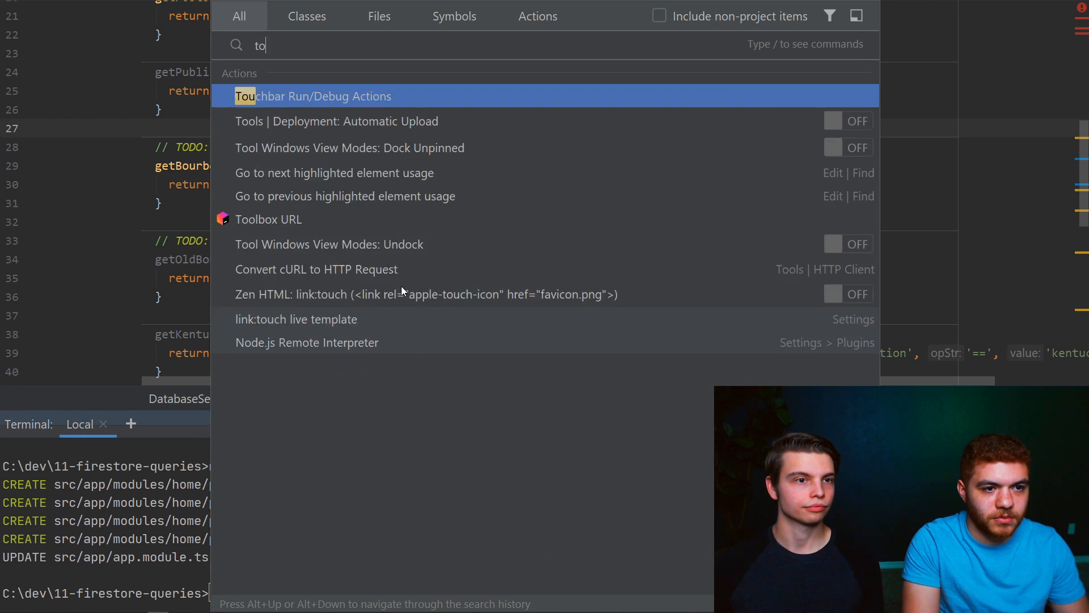
pyautogui.press('Escape')
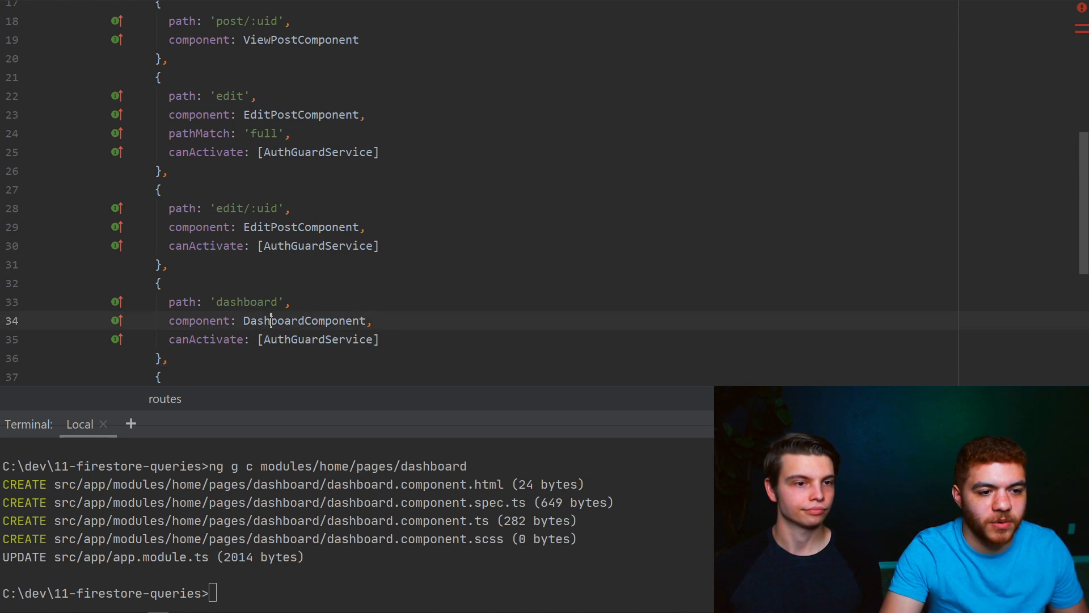
pyautogui.doubleClick(317, 340)
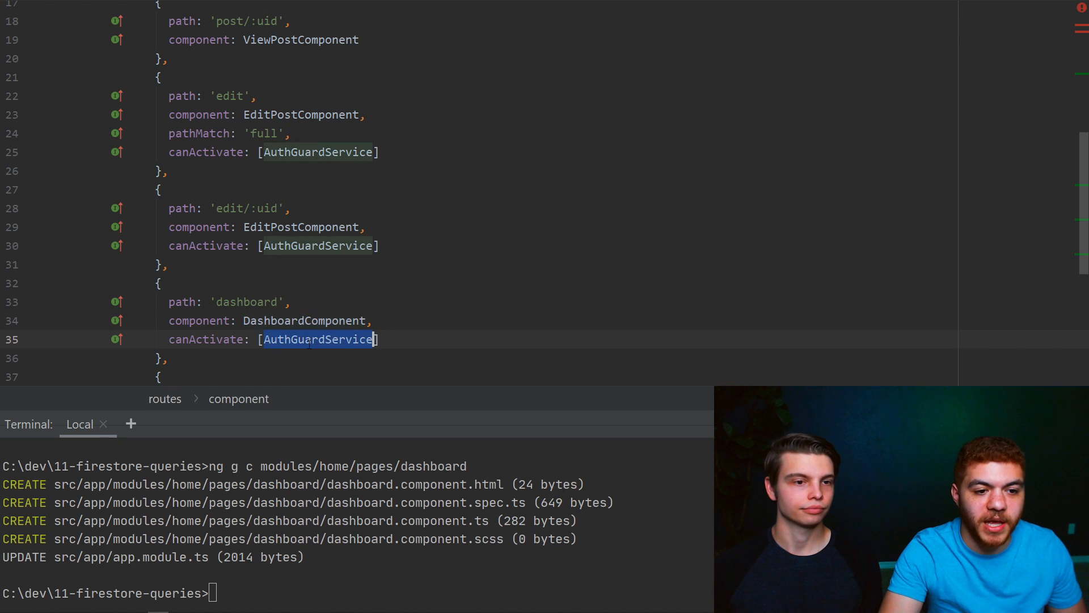
pyautogui.click(318, 339)
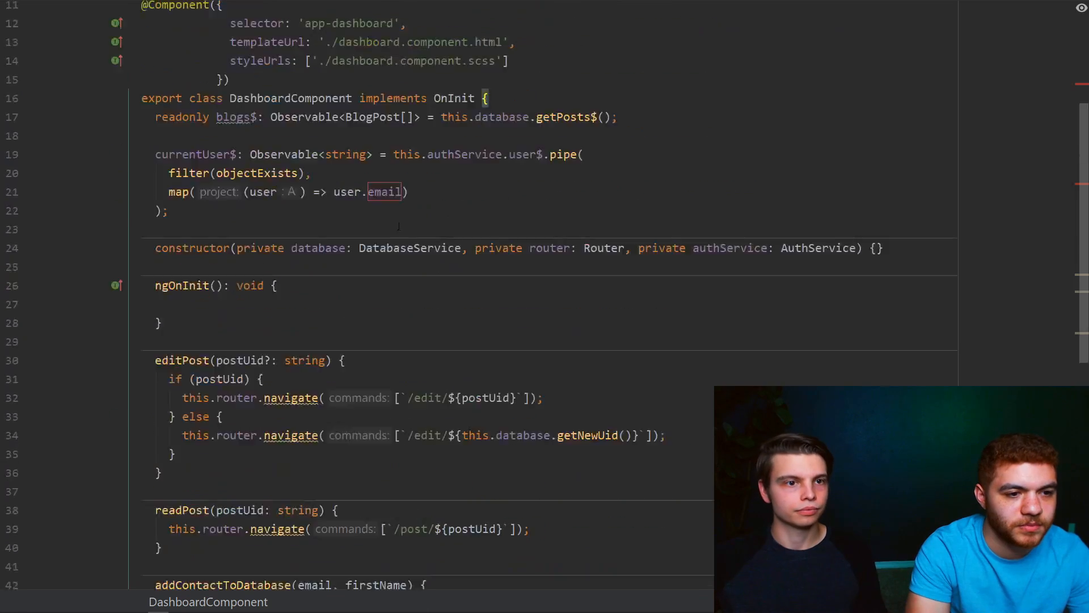
# - Scroll up through dashboard.component.html
pyautogui.scroll(3)
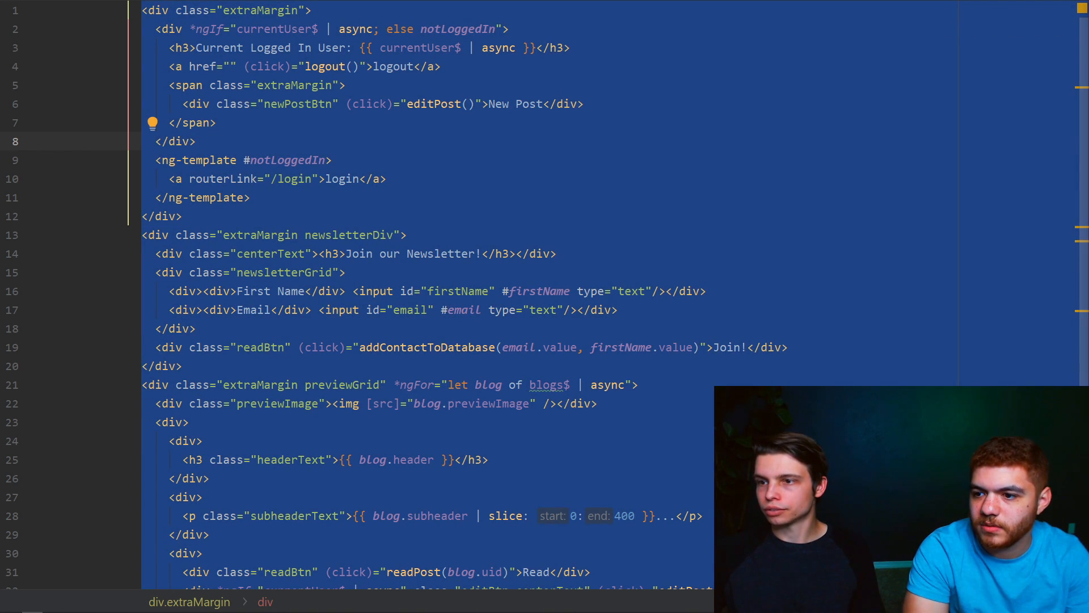
# - Scroll down the dashboard component code with its logout and flipPublished methods
pyautogui.scroll(-3)
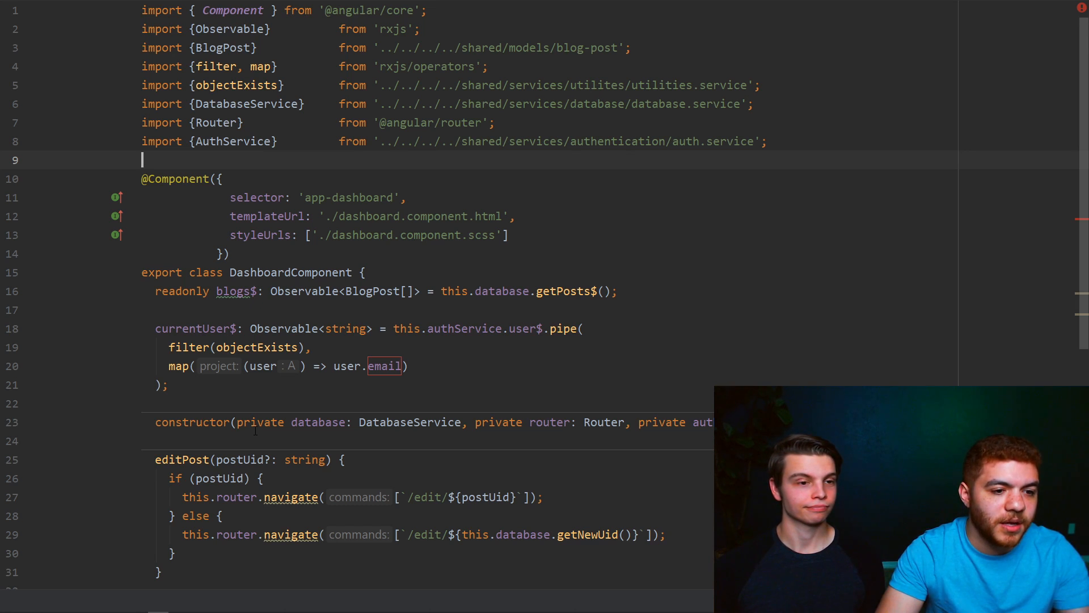
pyautogui.scroll(-3)
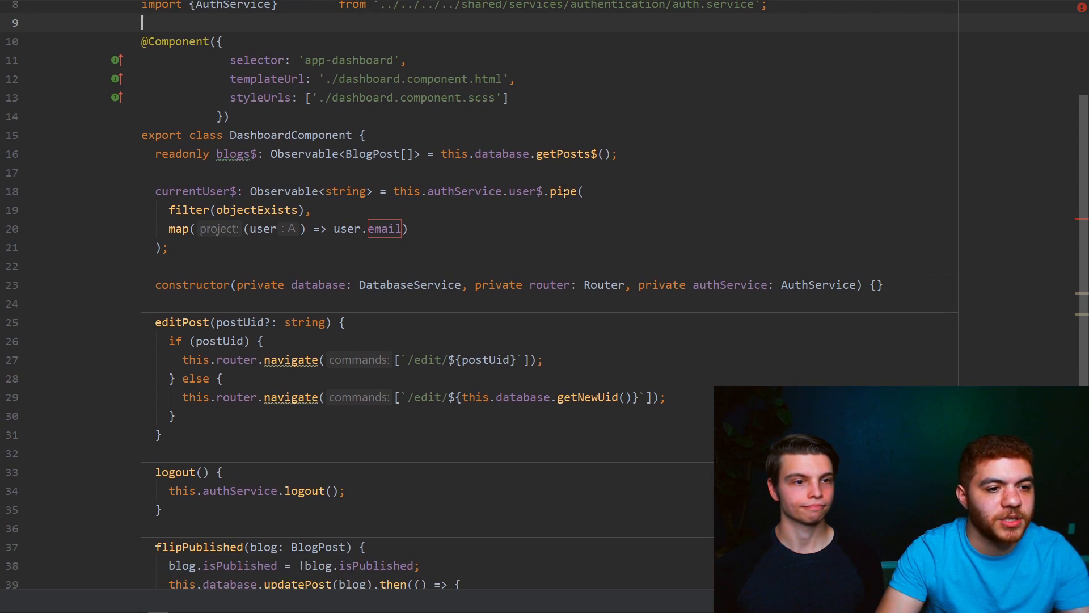
pyautogui.scroll(-3)
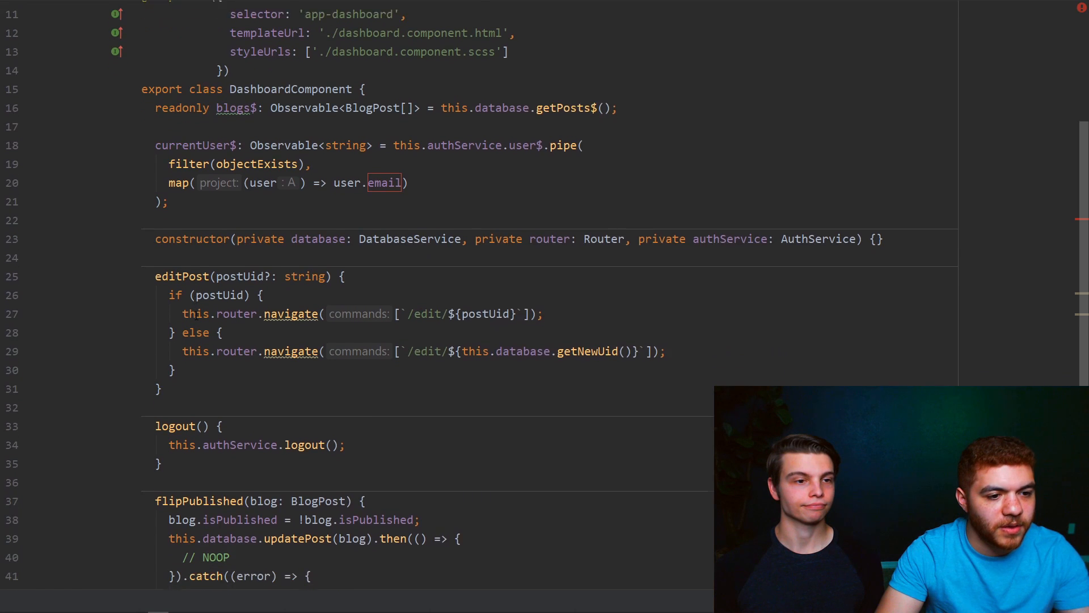
pyautogui.scroll(-3)
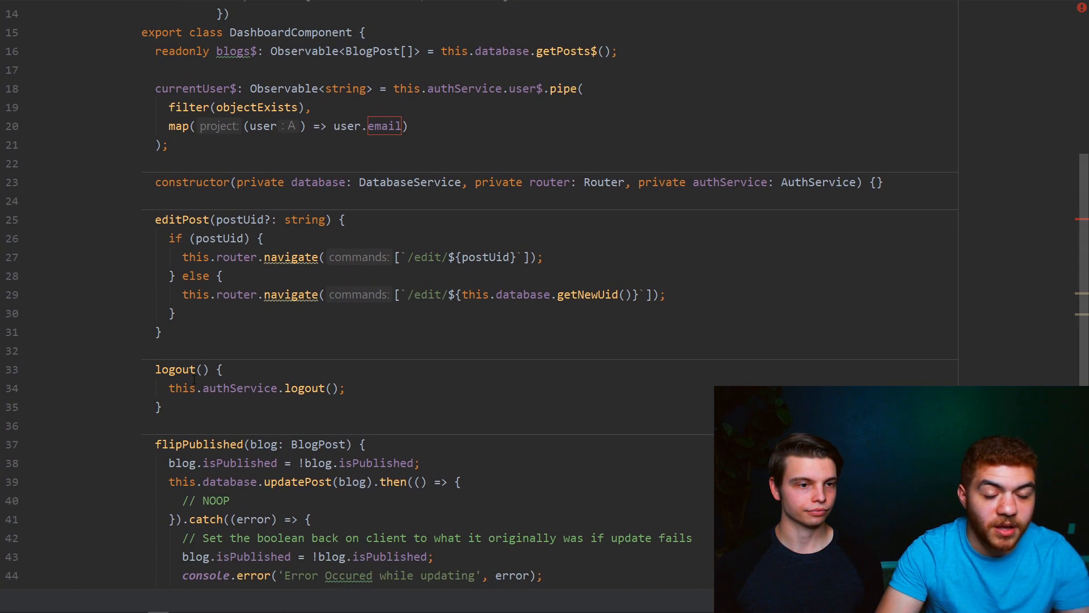
pyautogui.scroll(-3)
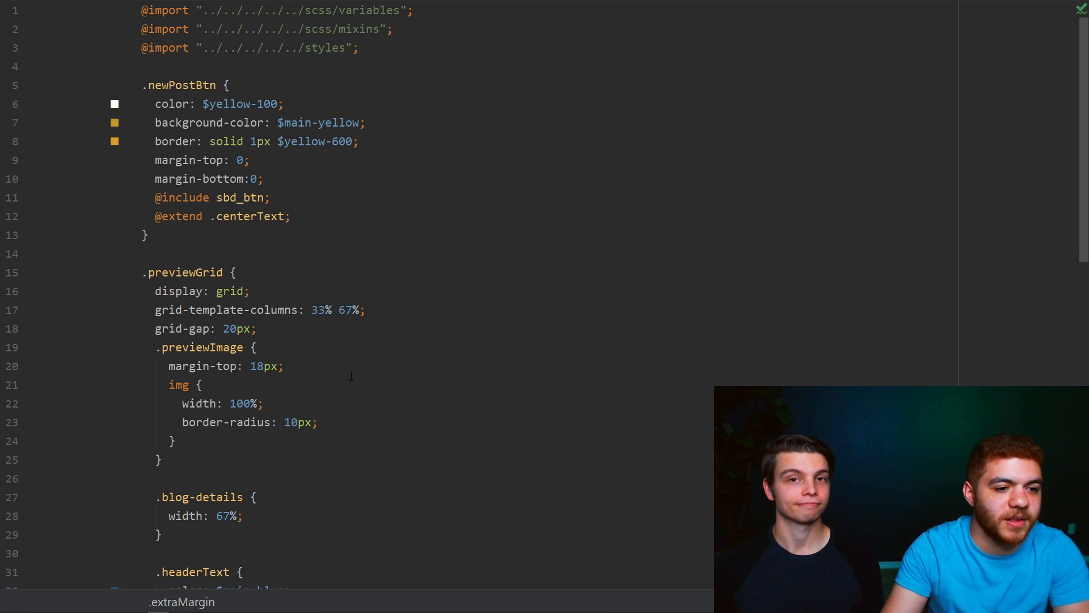
pyautogui.scroll(-3)
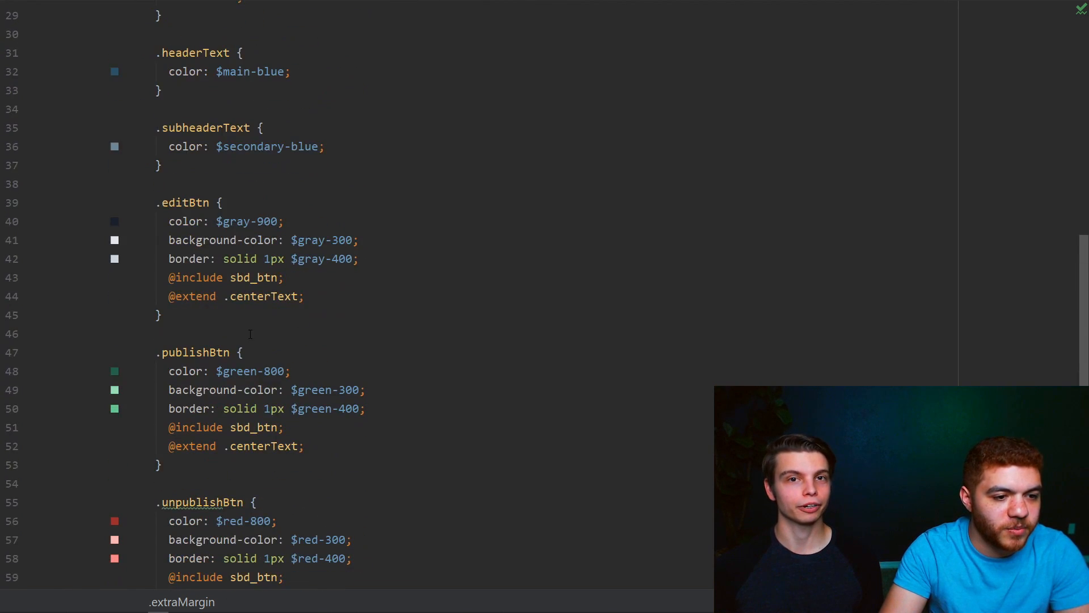
pyautogui.scroll(-3)
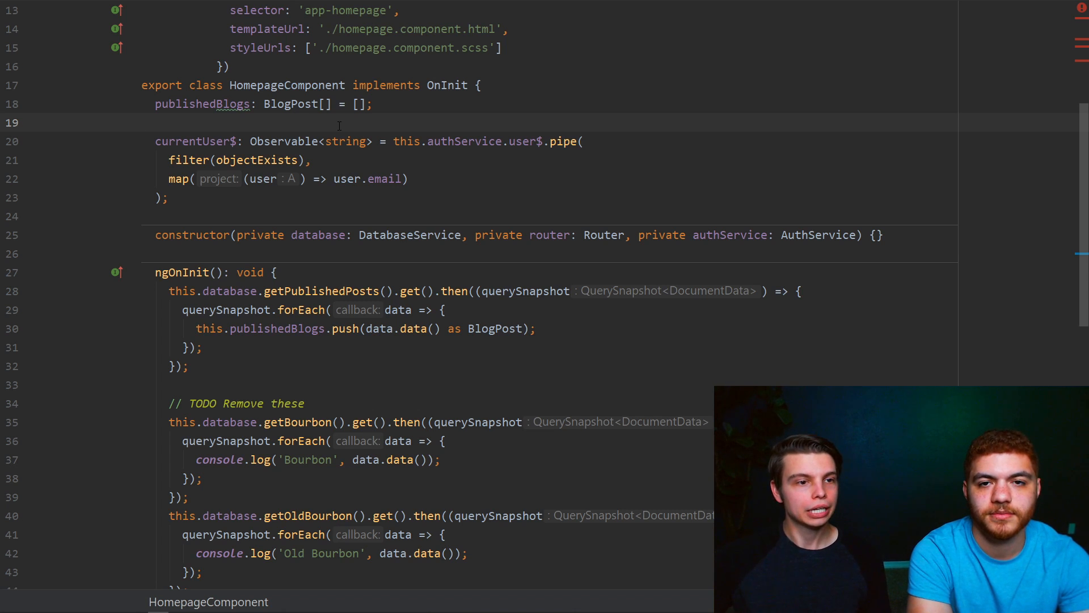
pyautogui.scroll(-3)
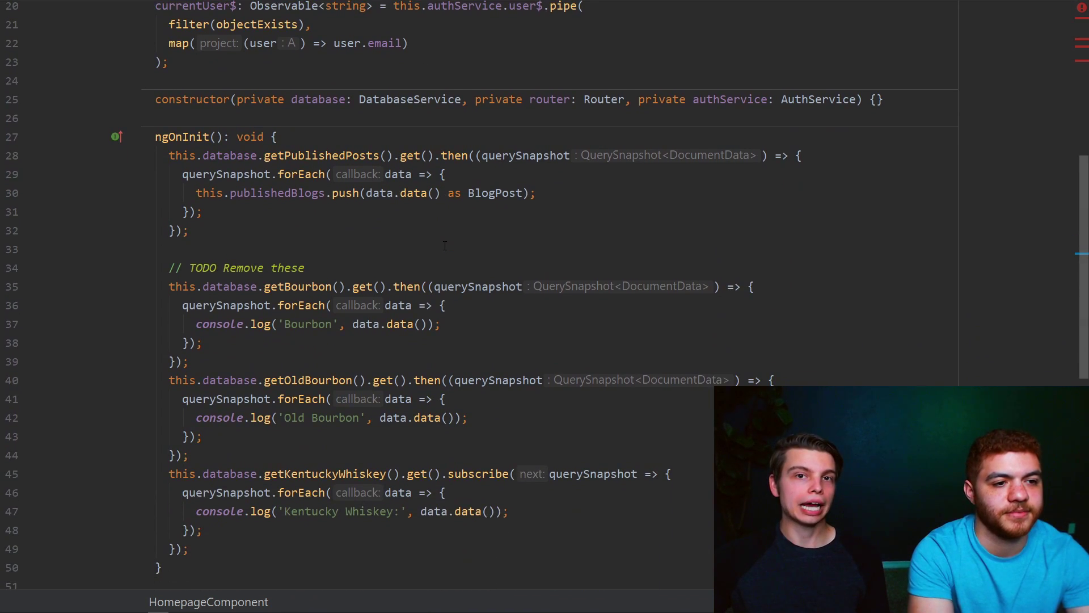
pyautogui.scroll(-3)
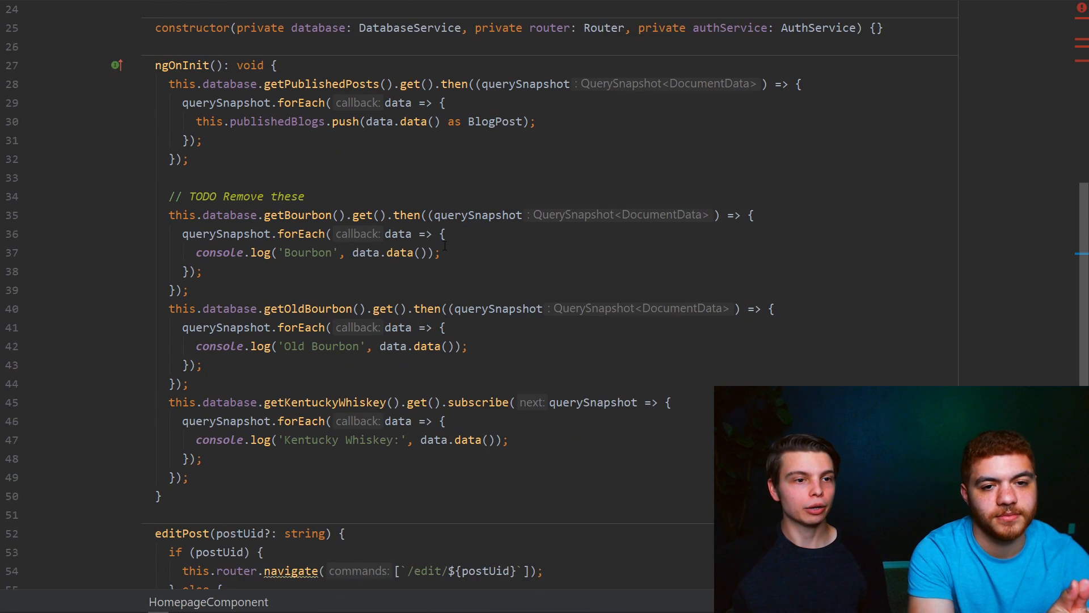
pyautogui.scroll(-3)
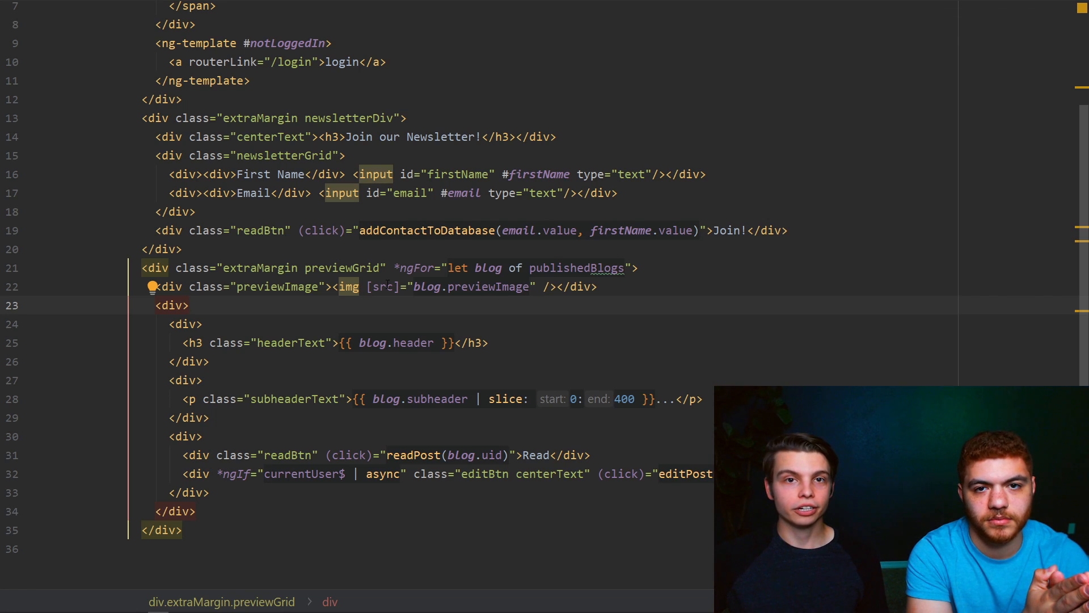
pyautogui.doubleClick(576, 267)
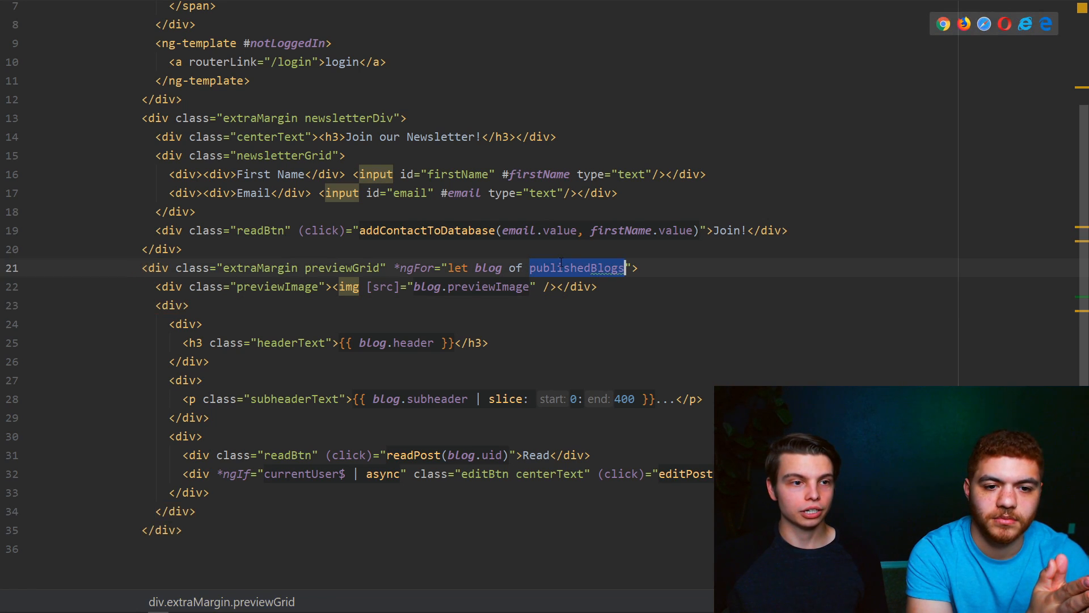
pyautogui.click(183, 249)
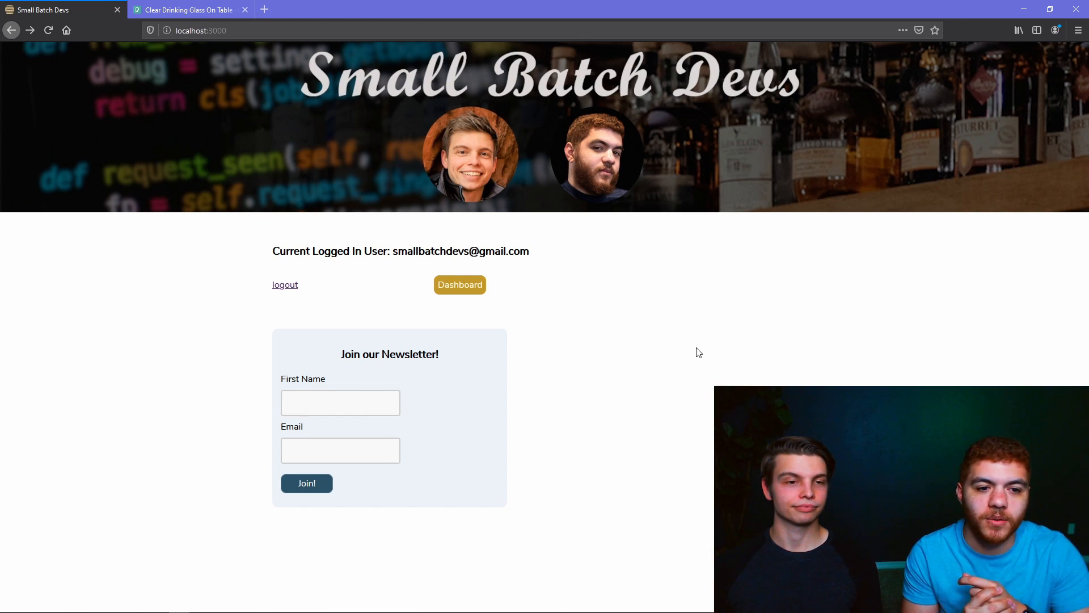
pyautogui.moveTo(614, 305)
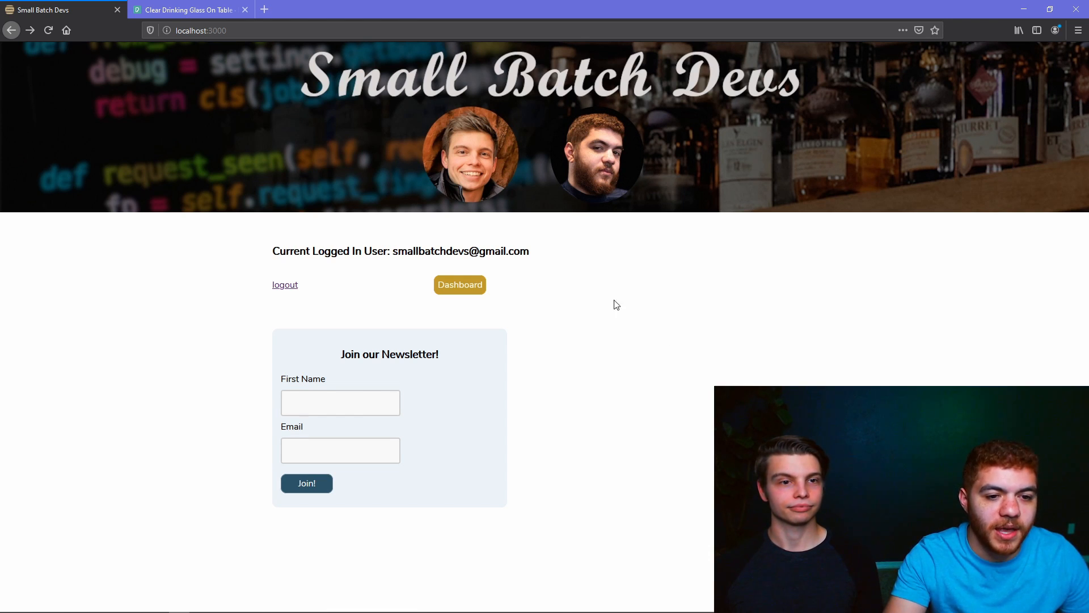
# - Publish Japanese Whiskey from the dashboard, then go back and scroll the homepage to it
pyautogui.click(459, 284)
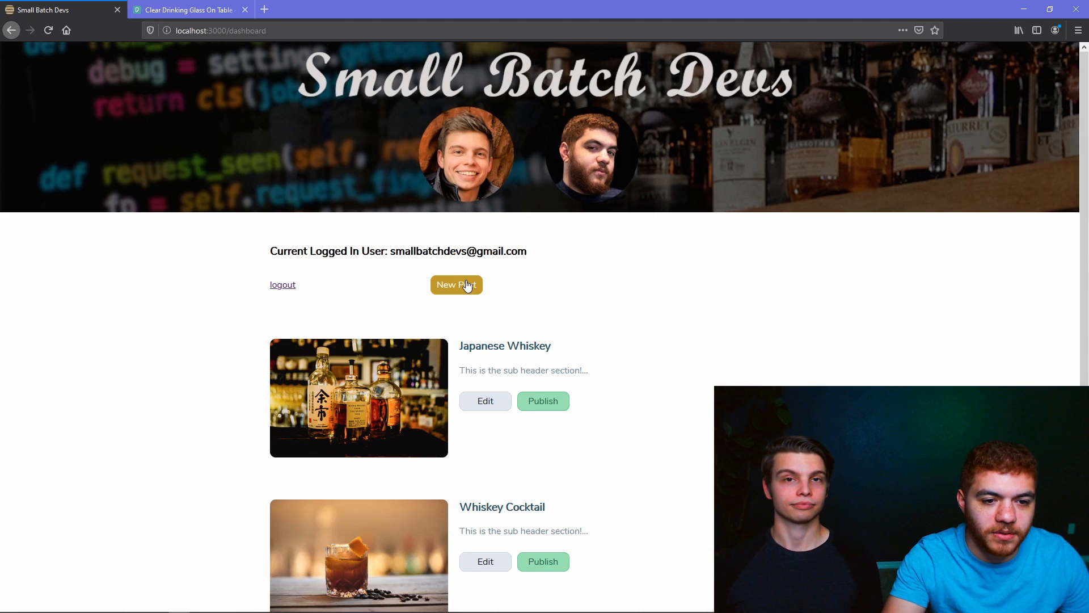
pyautogui.scroll(-3)
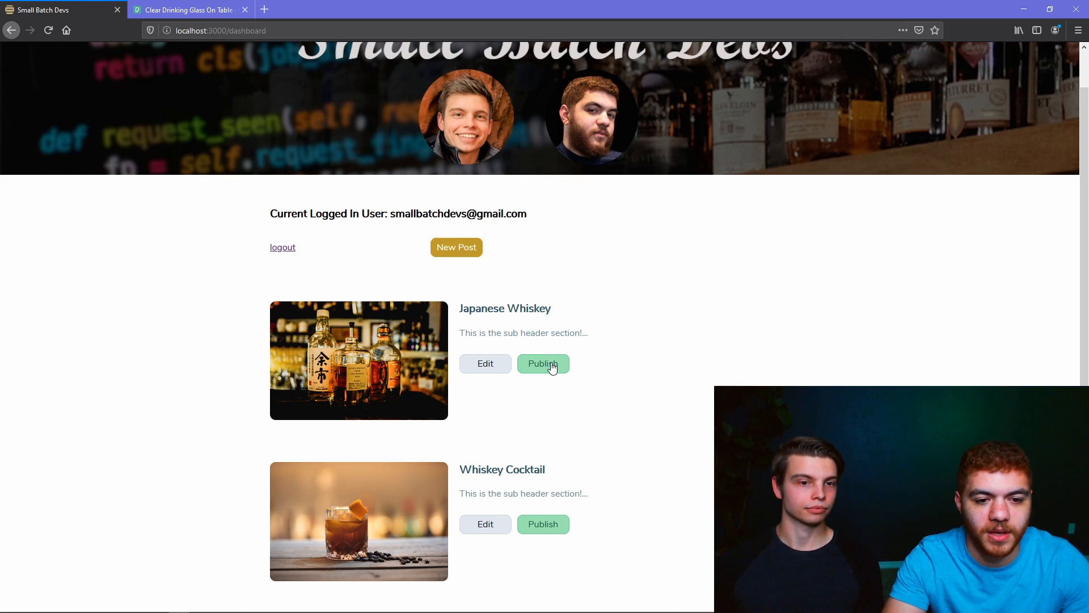
pyautogui.click(543, 363)
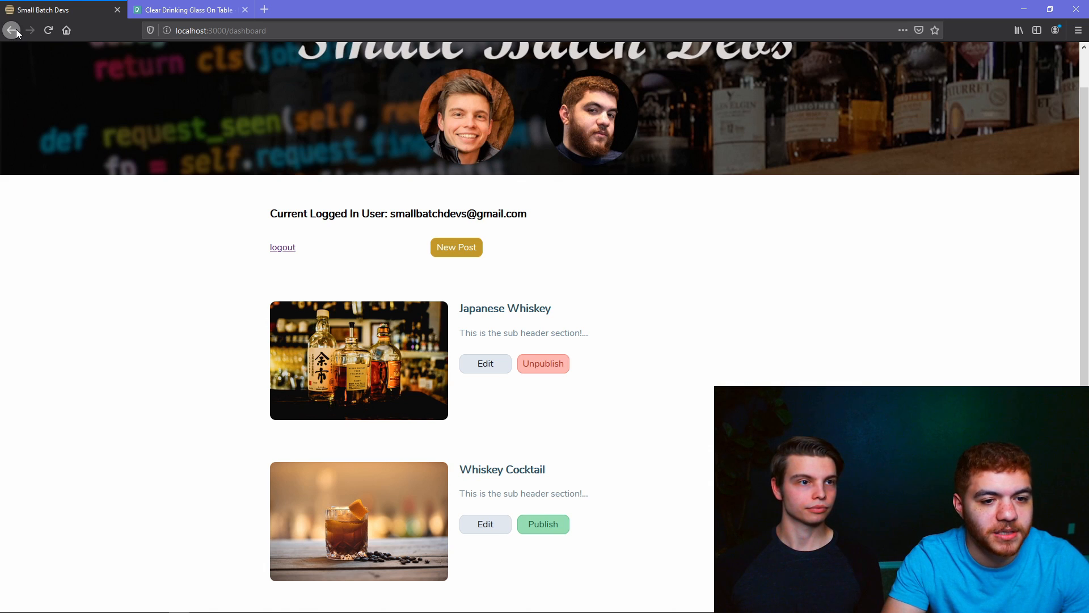
pyautogui.click(12, 30)
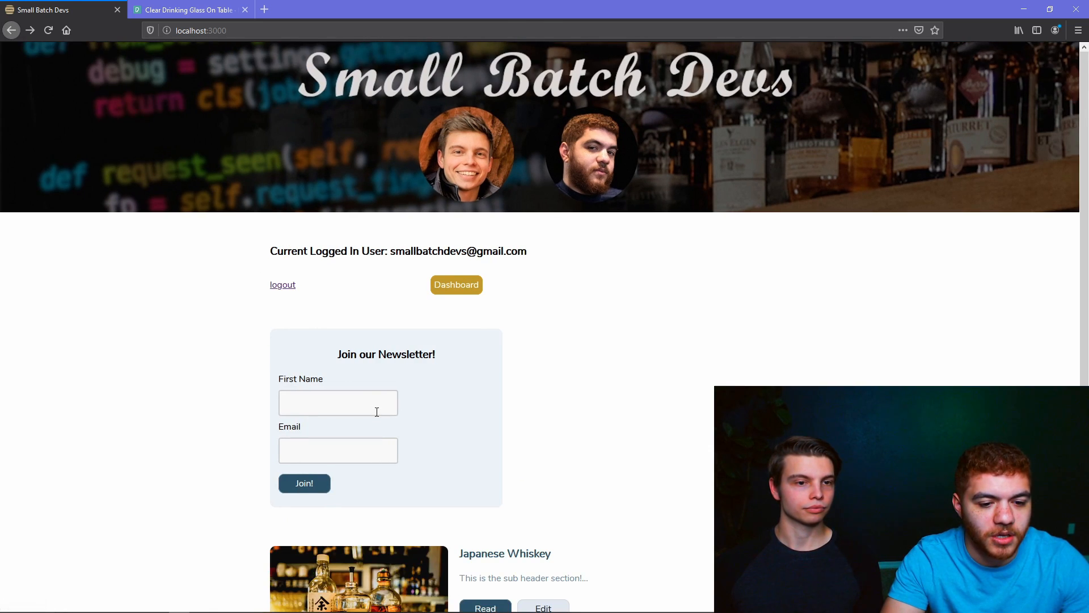
pyautogui.scroll(-3)
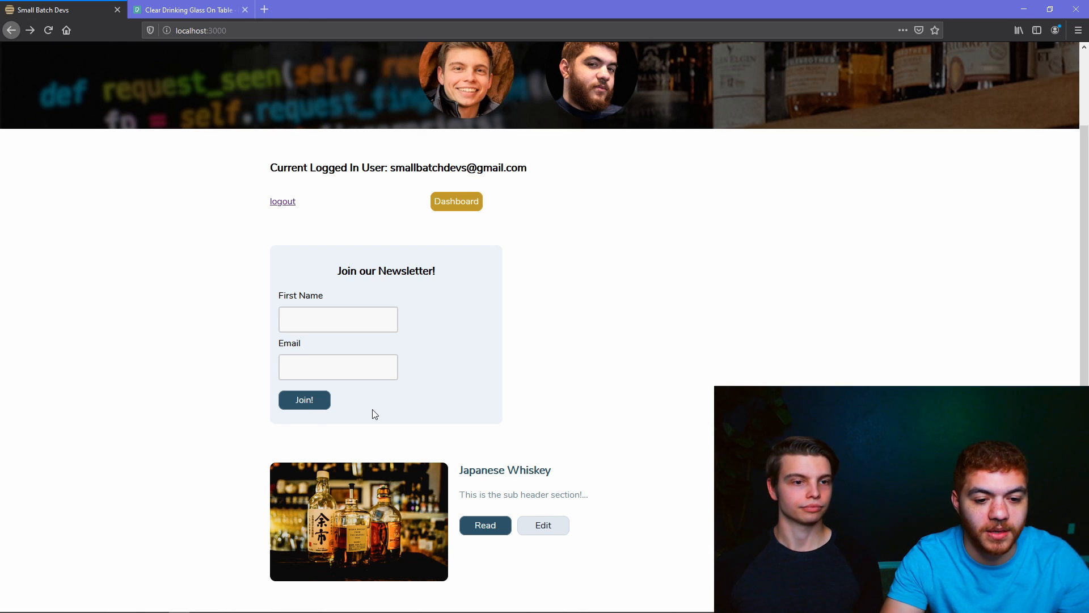
pyautogui.moveTo(371, 405)
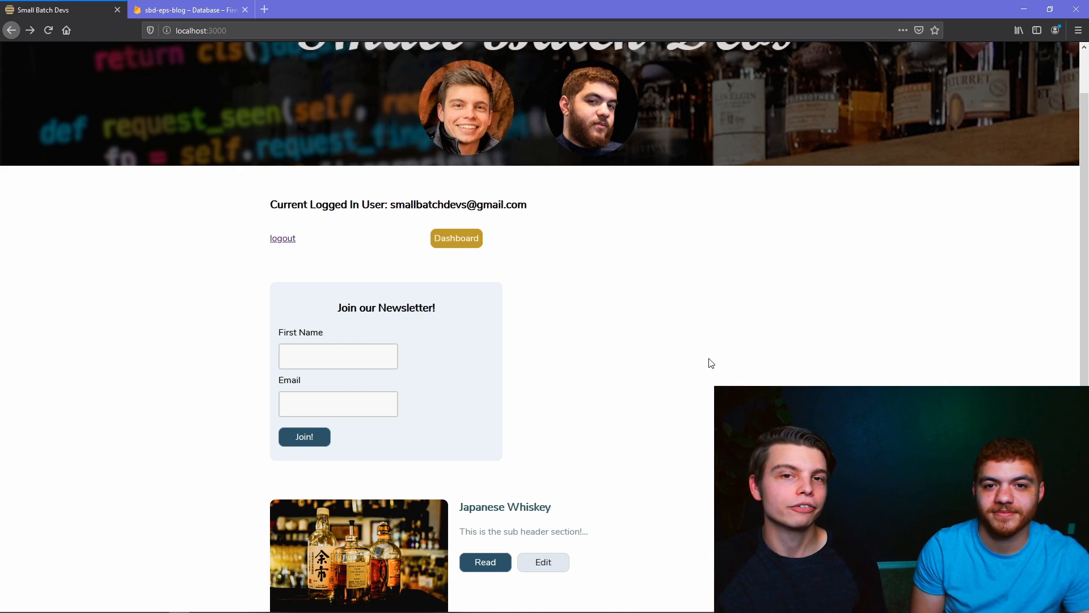
# - Open Firefox's developer console with F12 to see the Firestore index error
pyautogui.press('F12')
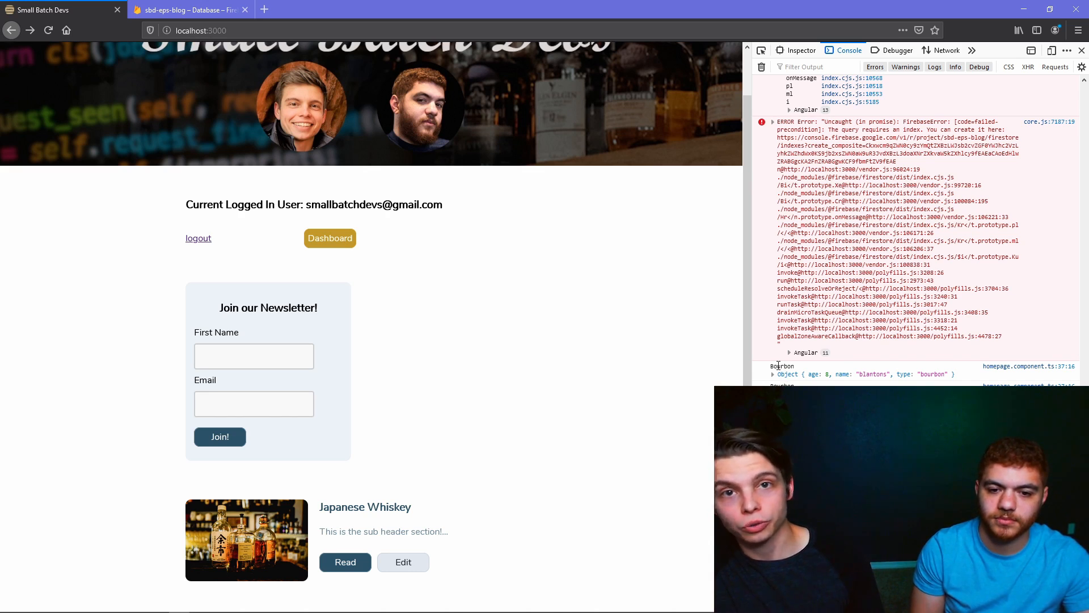
pyautogui.moveTo(1034, 274)
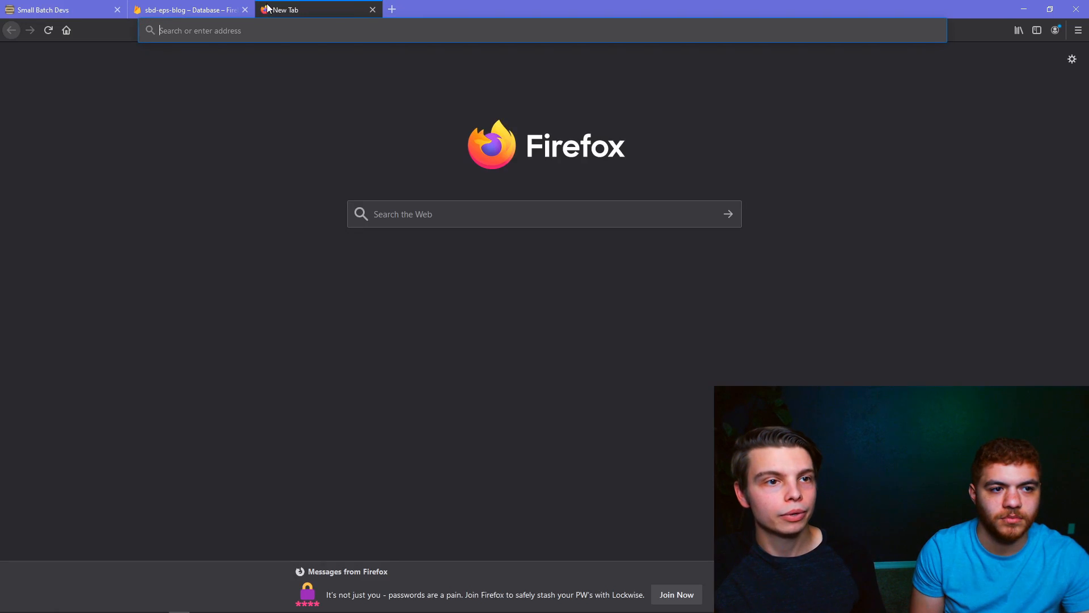
# - Load the pasted index link, create the whiskey type/age index, and return to localhost
pyautogui.rightClick(201, 30)
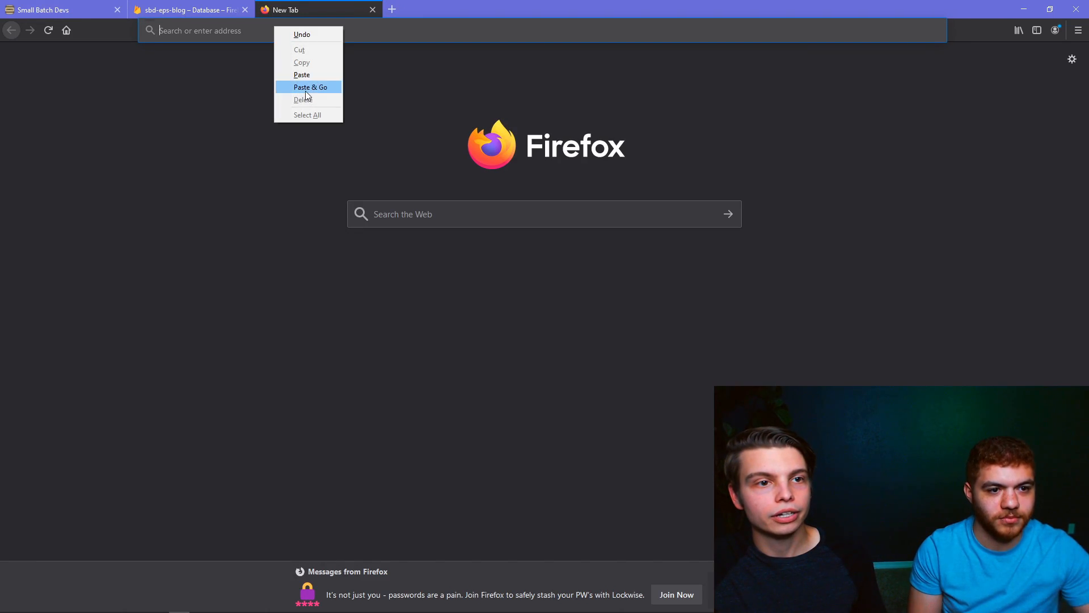
pyautogui.click(312, 87)
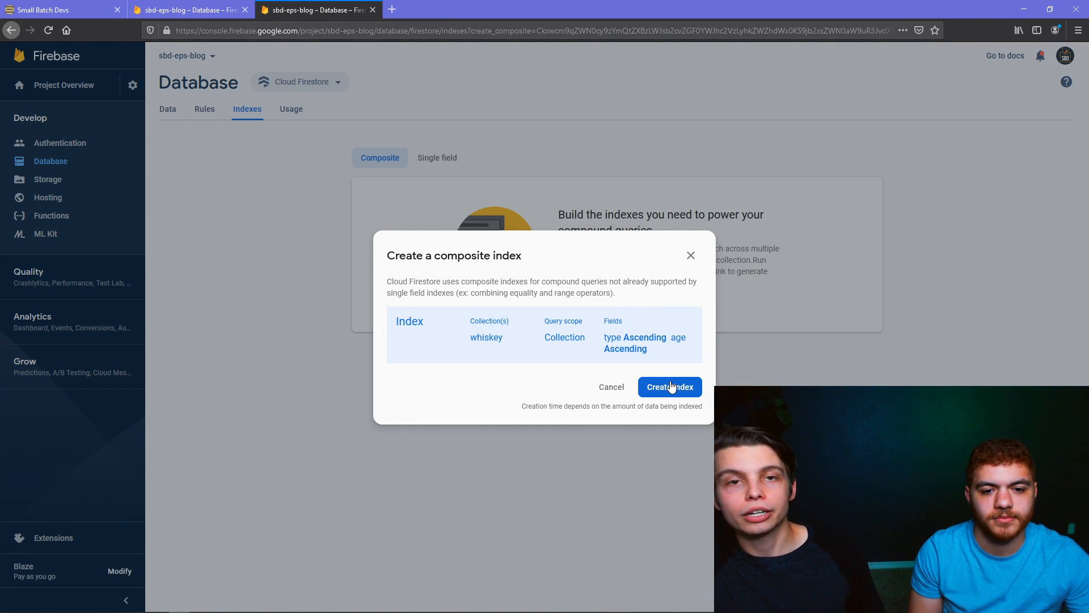
pyautogui.click(668, 387)
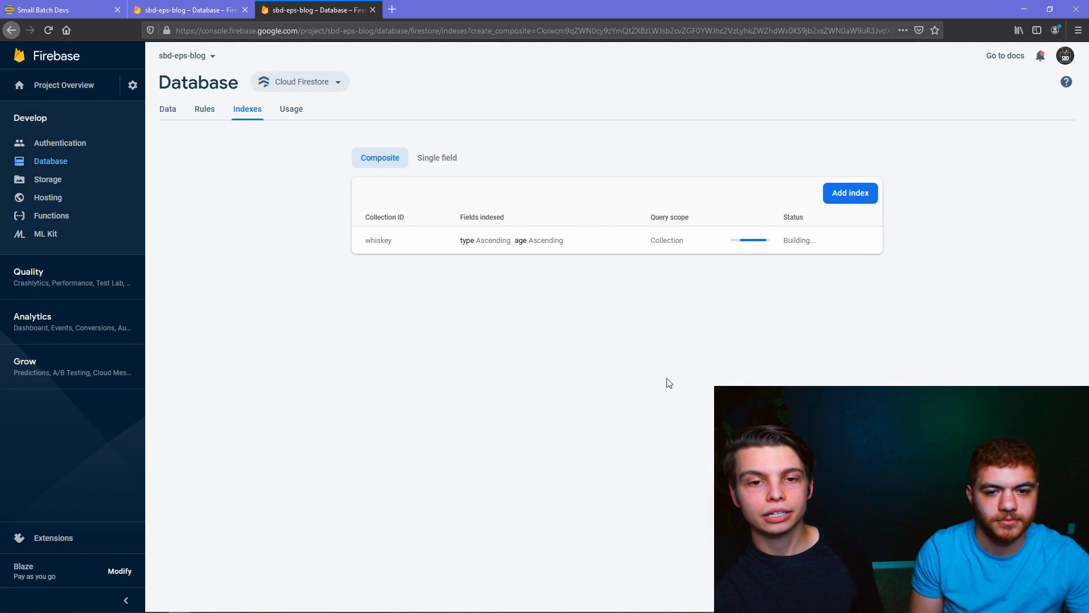
pyautogui.moveTo(588, 318)
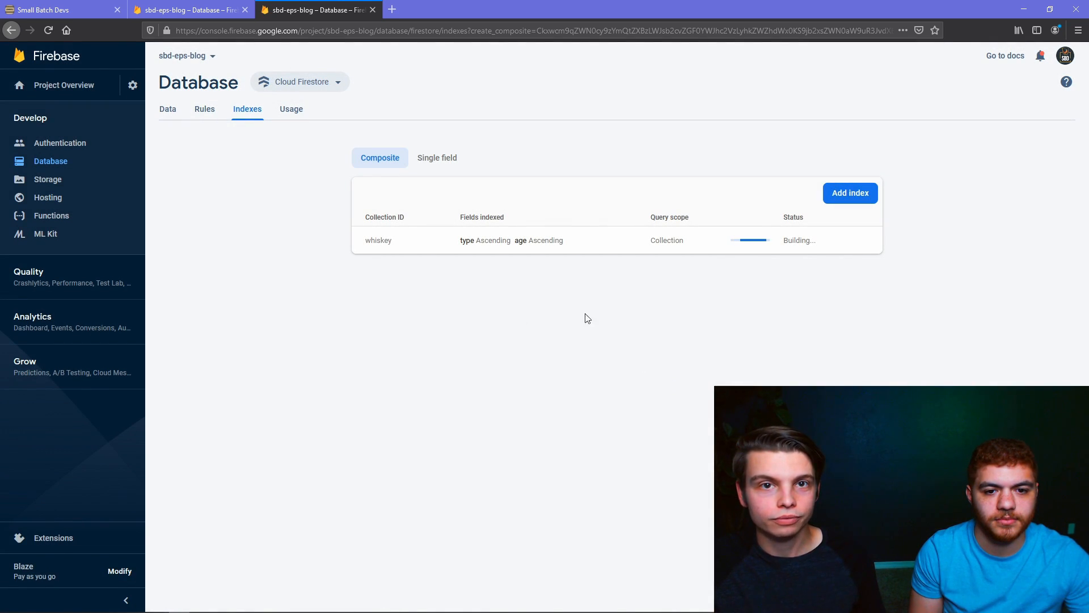
pyautogui.click(56, 10)
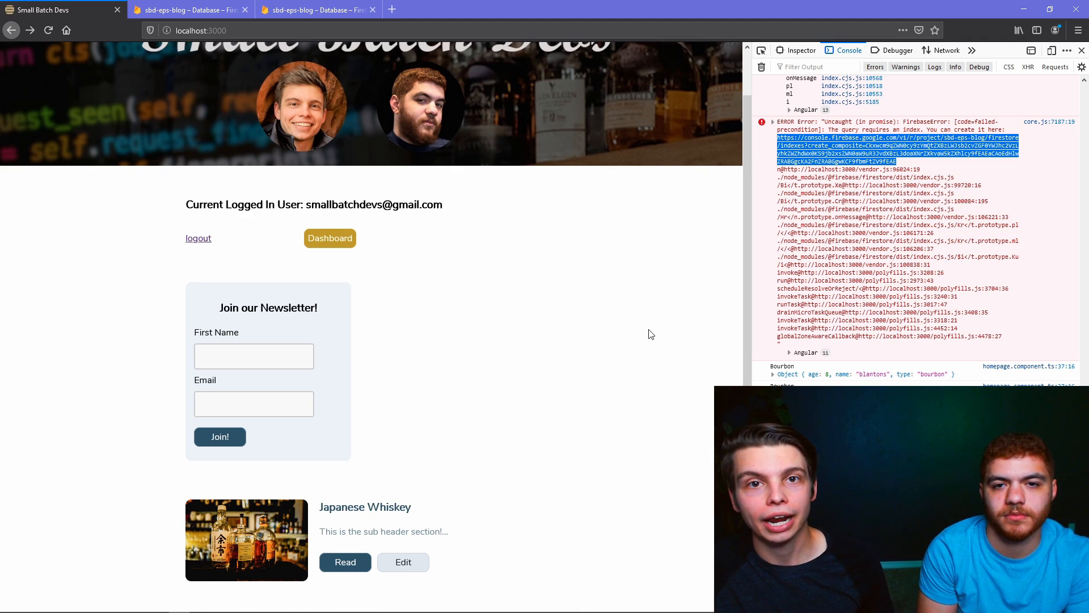
pyautogui.moveTo(659, 310)
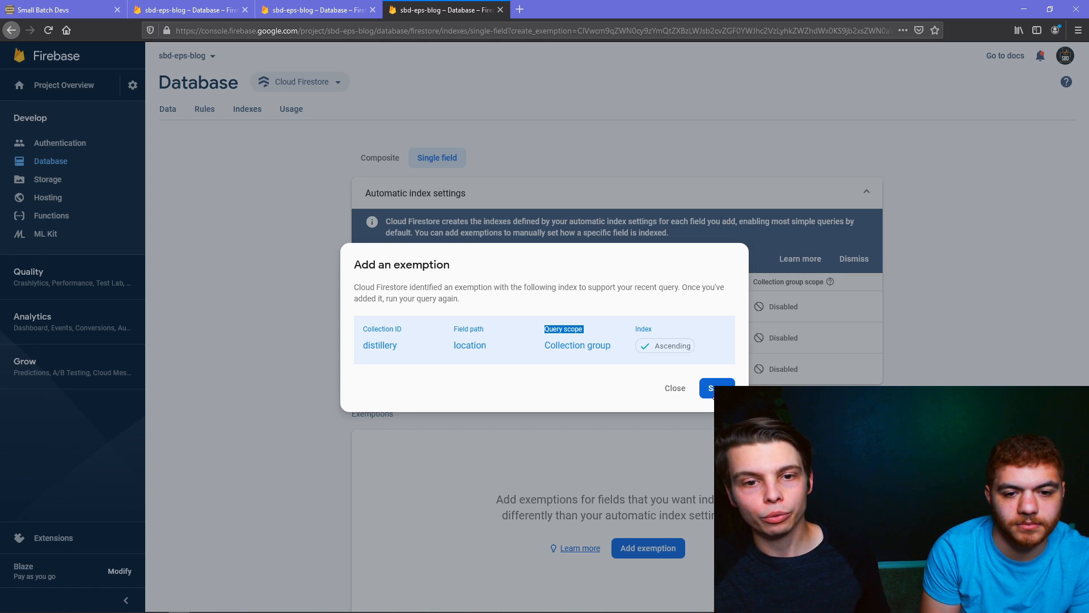
# - Save the collection-group index exemption for the distillery location field
pyautogui.click(717, 388)
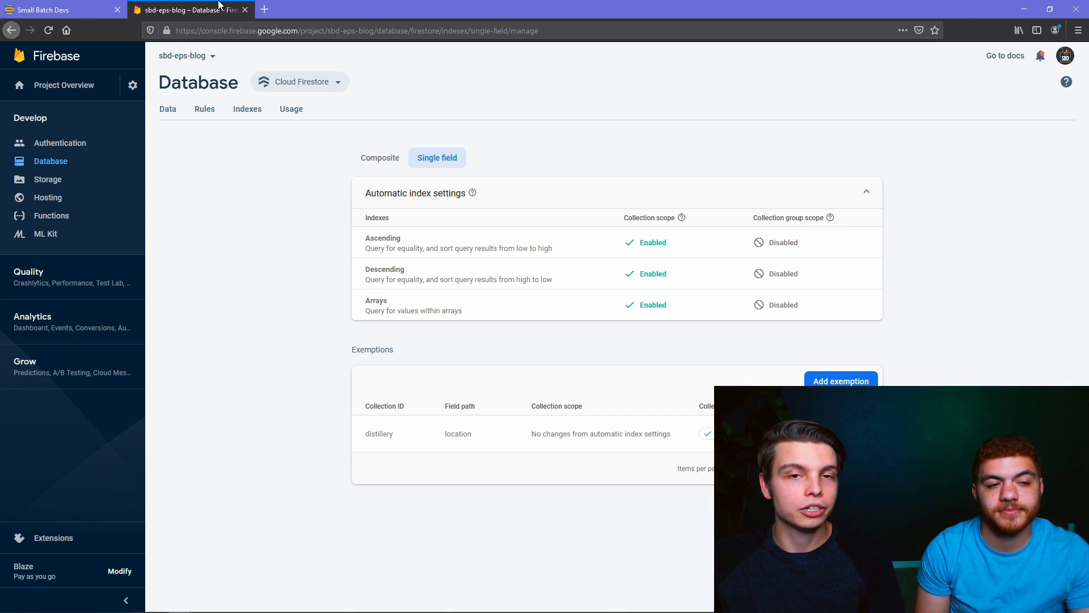
# - Return to the localhost app and expand the logged Old Bourbon result (Old Rip Van Winkle, age 10)
pyautogui.click(59, 9)
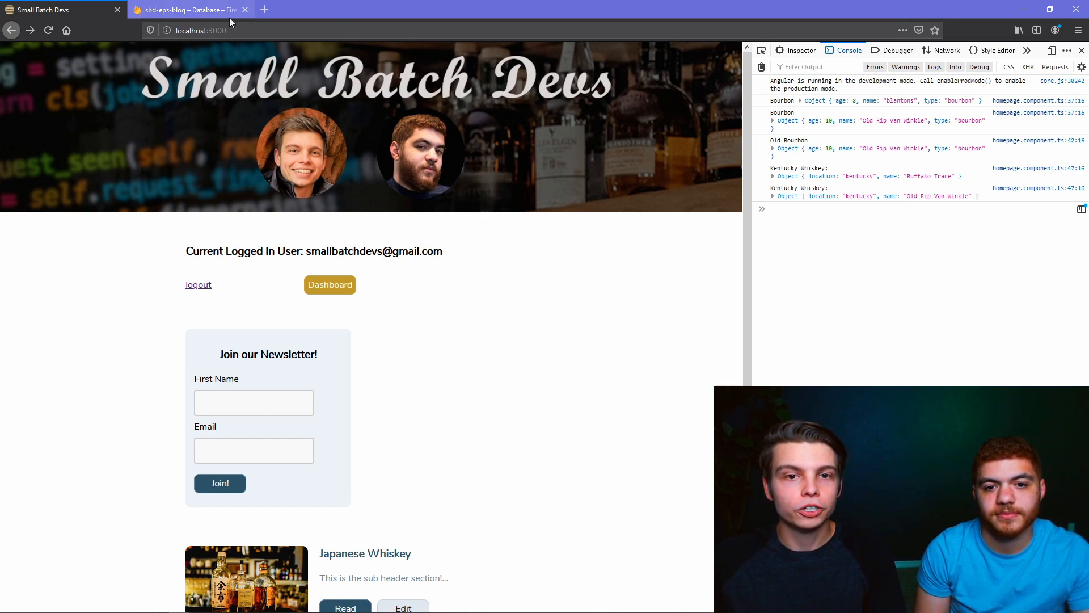
pyautogui.click(773, 148)
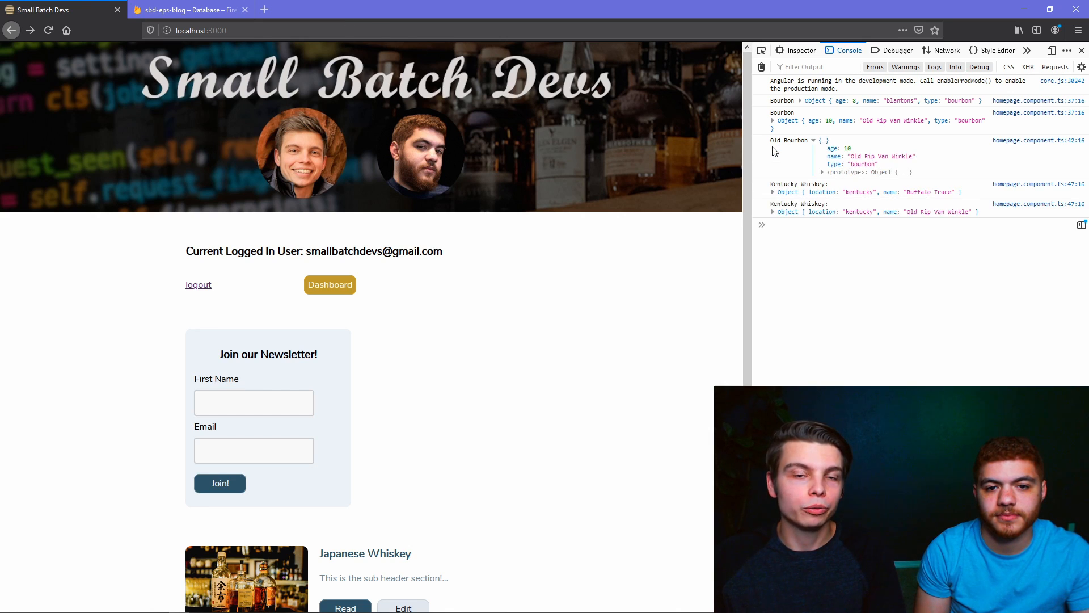